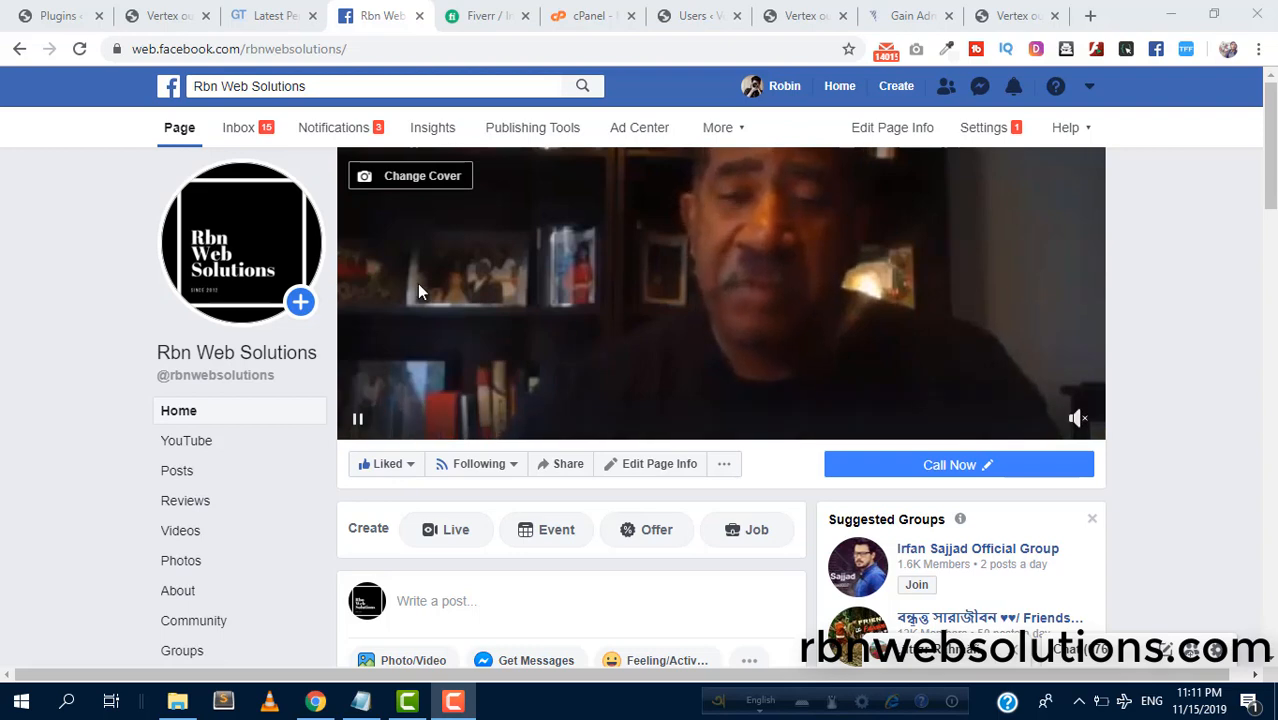
Switch from the Facebook page to the live Vertex outsourcing website.
{"action": "left_click", "coordinate": [160, 16]}
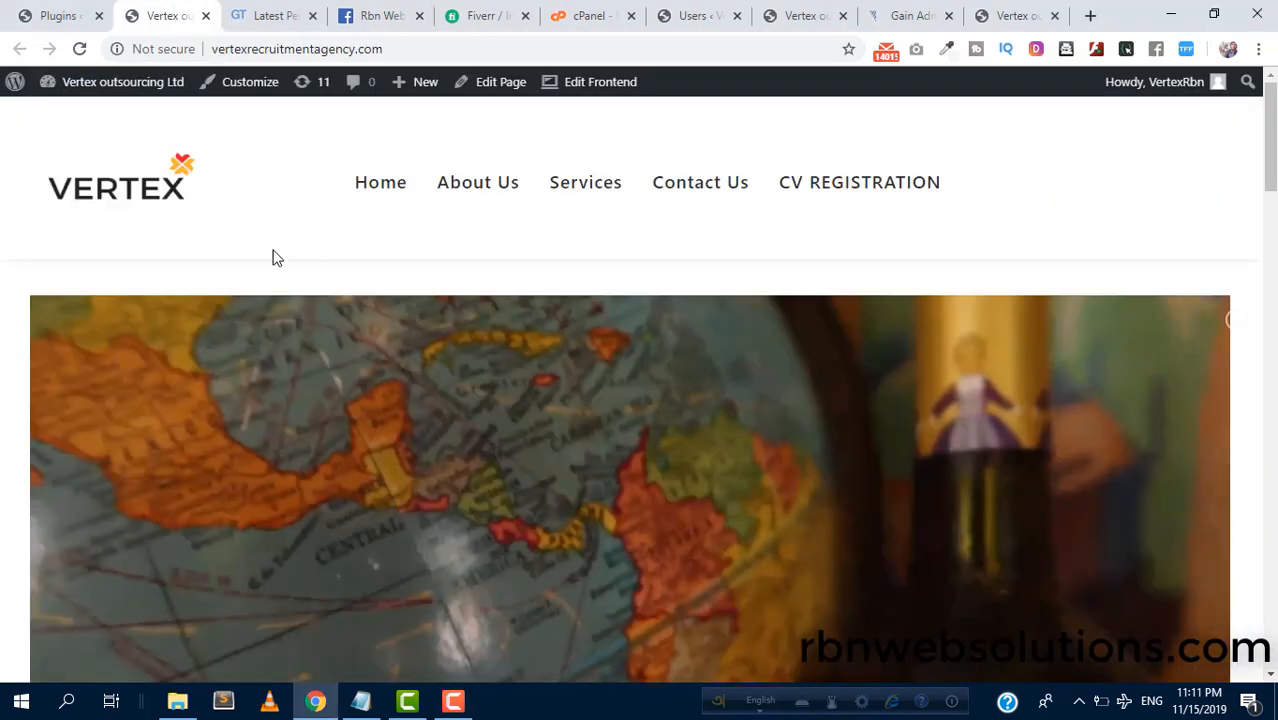
{"action": "mouse_move", "coordinate": [320, 268]}
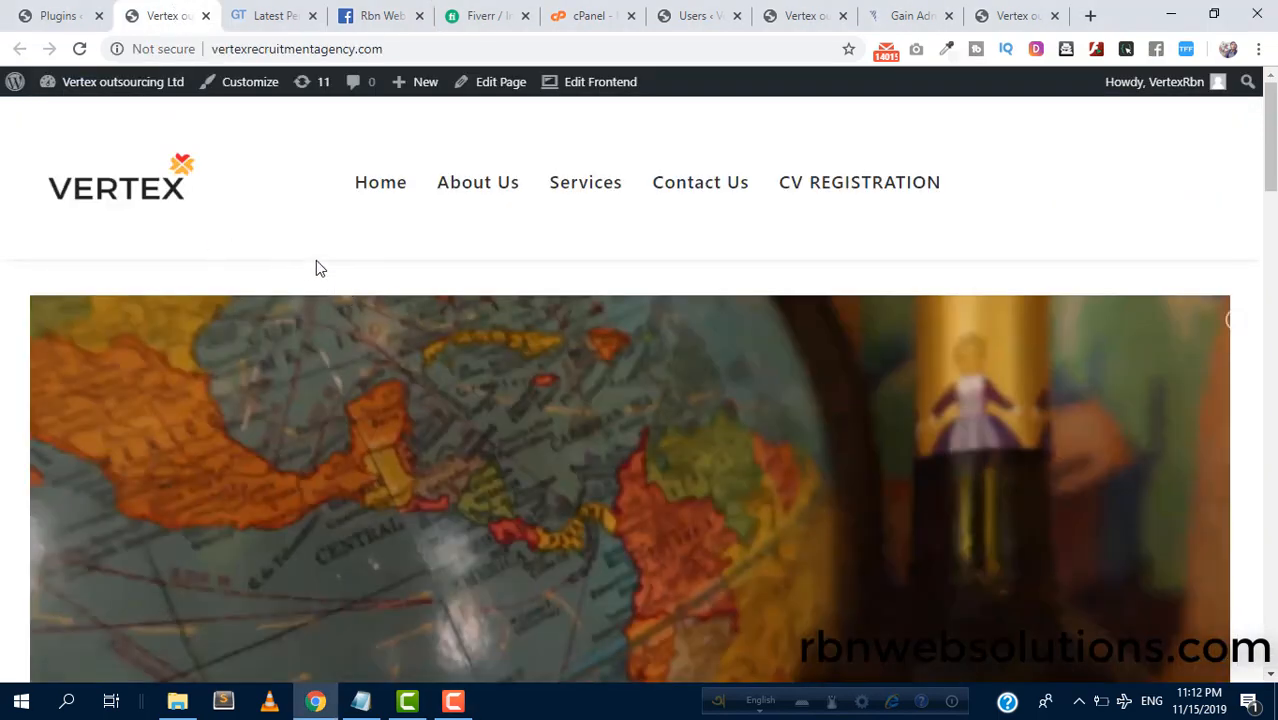
Review the GTmetrix report (PageSpeed 77%, YSlow 65%, 8.2s) down to the Leverage browser caching recommendation.
{"action": "left_click", "coordinate": [270, 16]}
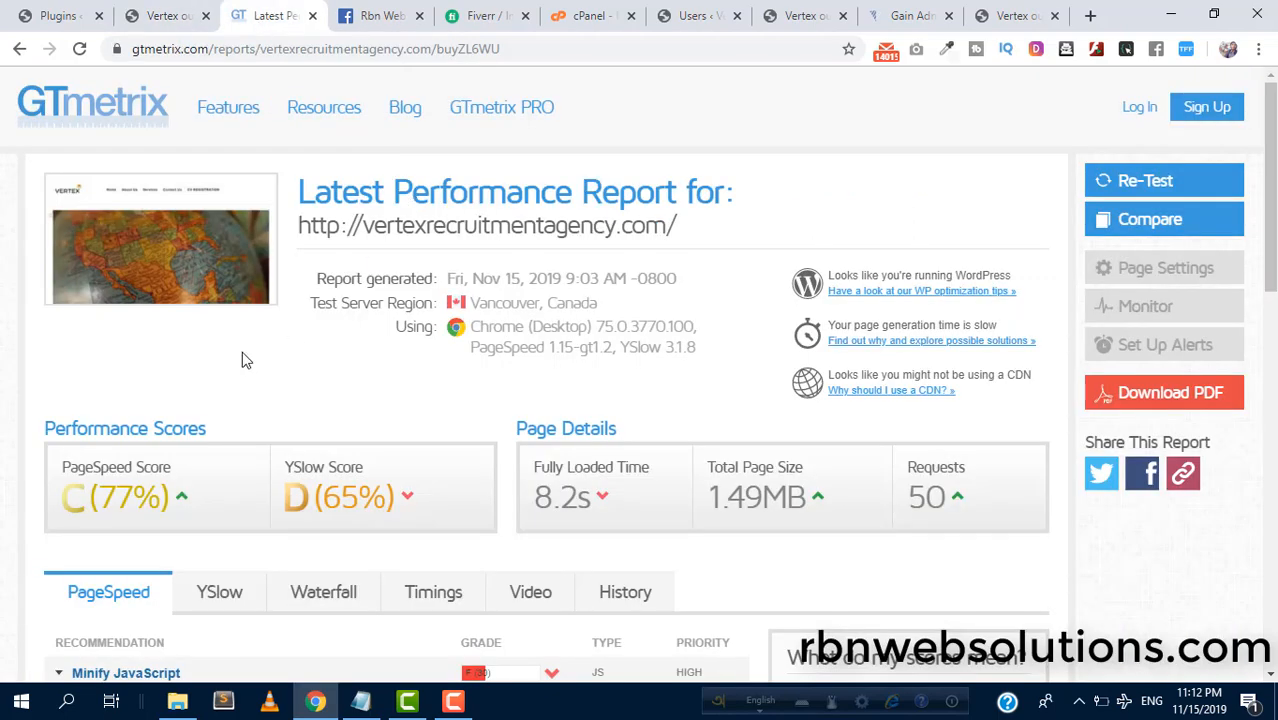
{"action": "mouse_move", "coordinate": [304, 396]}
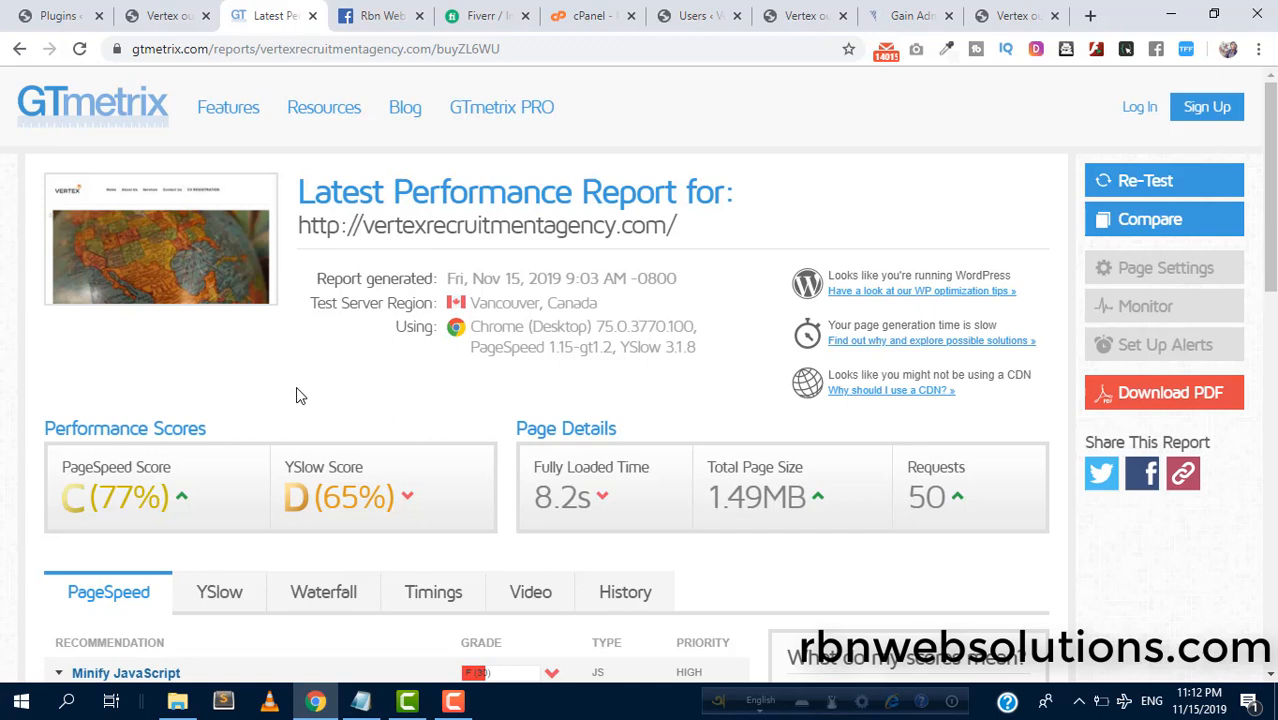
{"action": "mouse_move", "coordinate": [184, 484]}
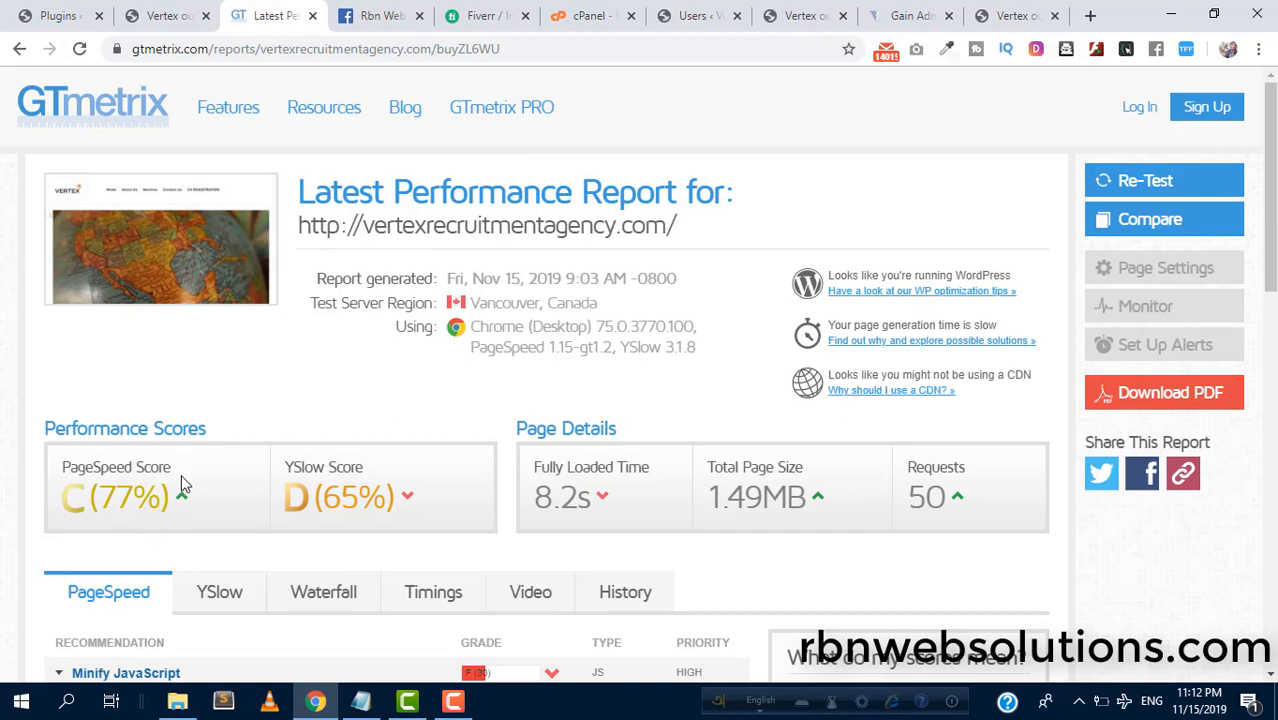
{"action": "scroll", "scroll_direction": "down", "scroll_amount": 3}
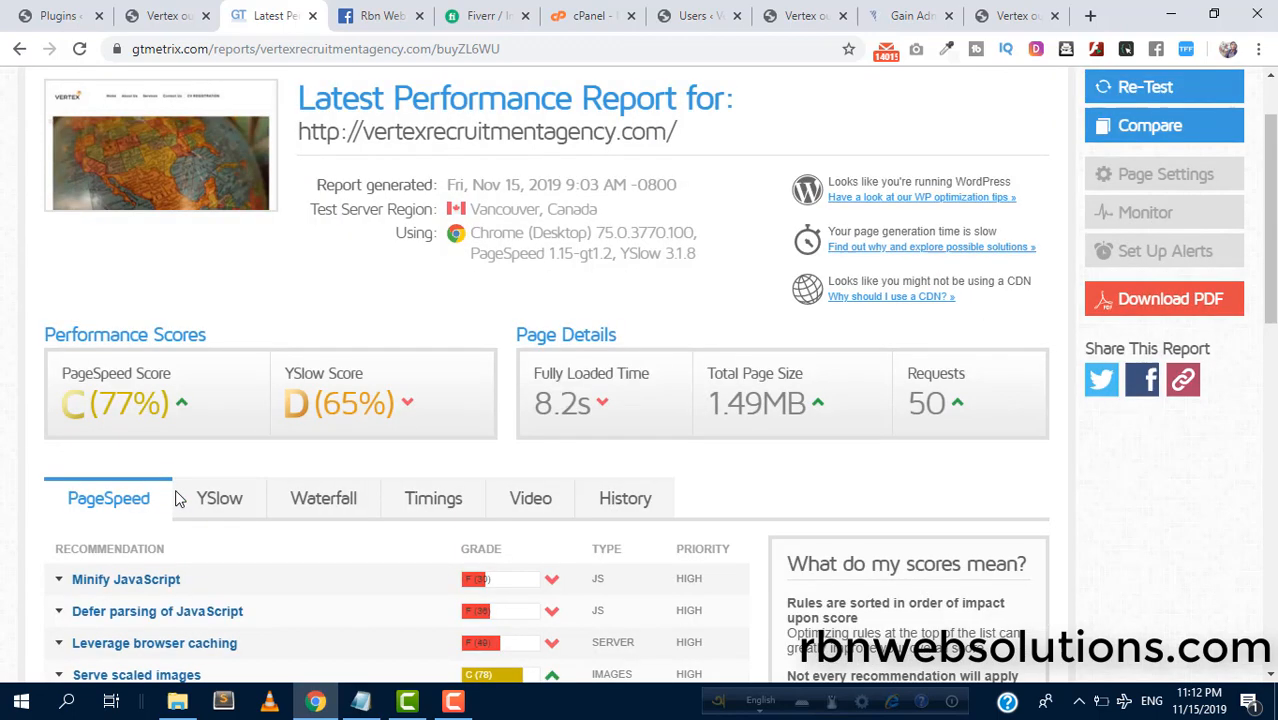
{"action": "mouse_move", "coordinate": [548, 436]}
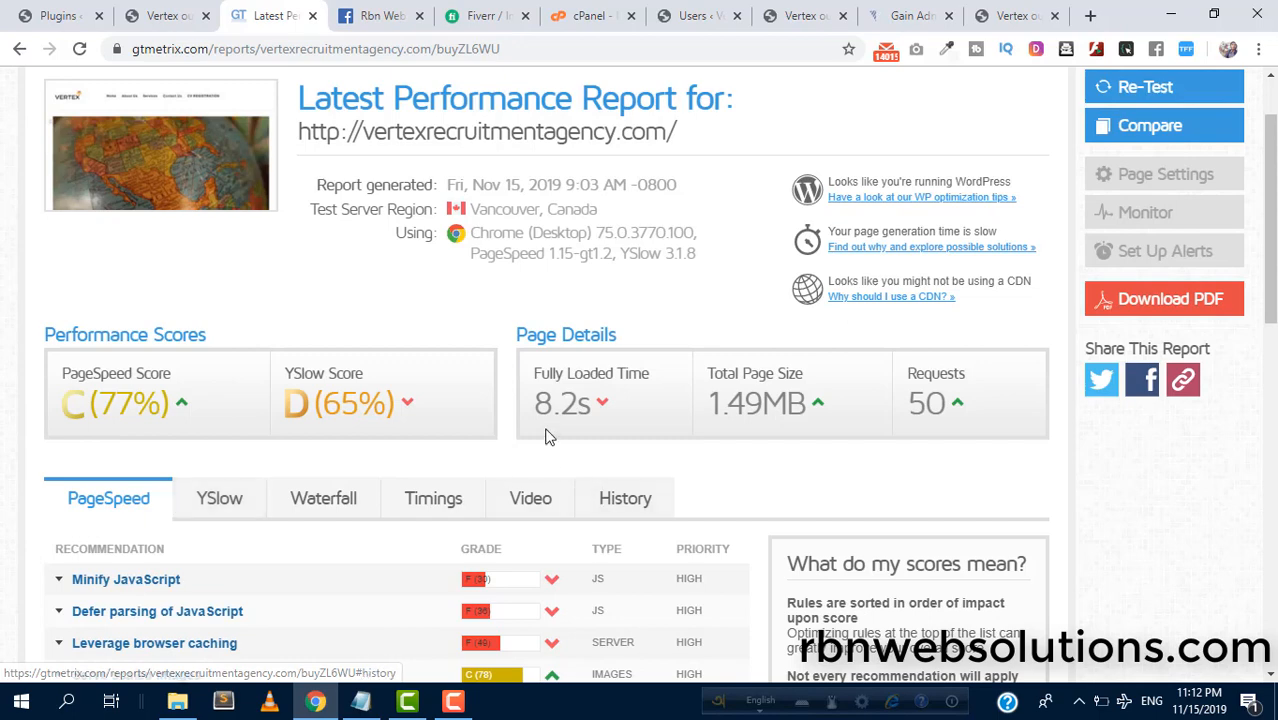
{"action": "mouse_move", "coordinate": [568, 404]}
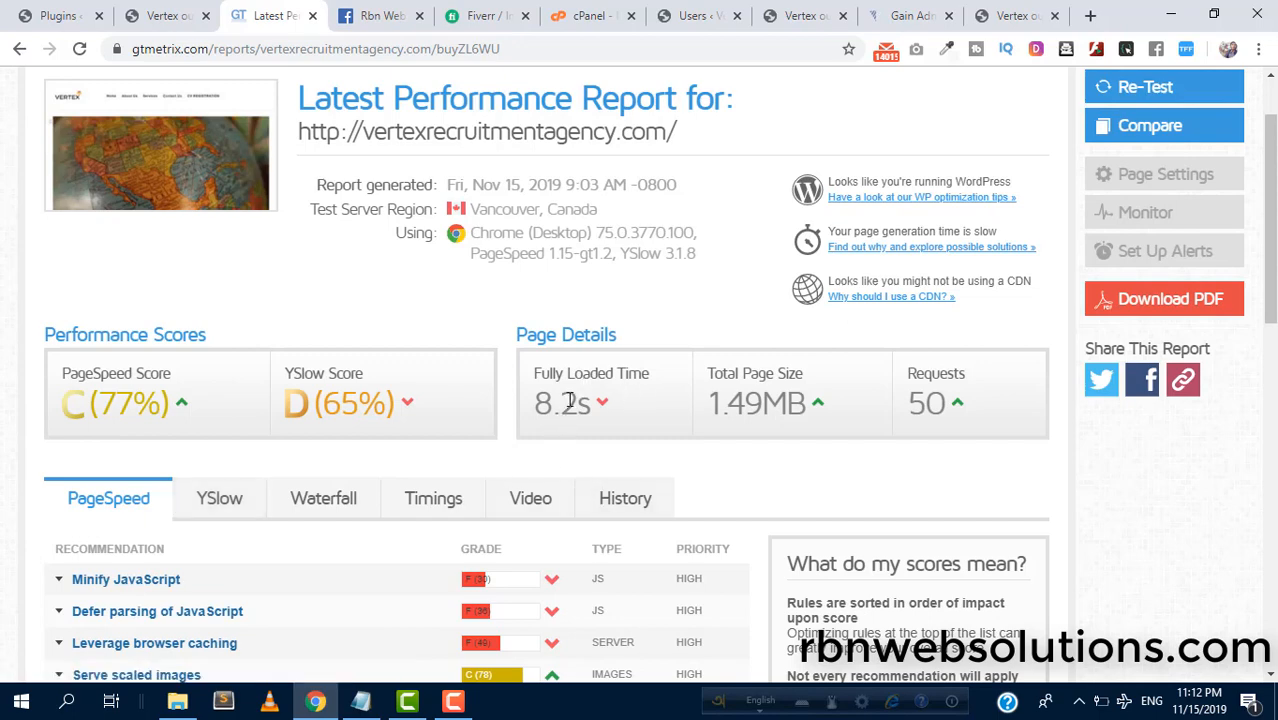
{"action": "scroll", "scroll_direction": "down", "scroll_amount": 3}
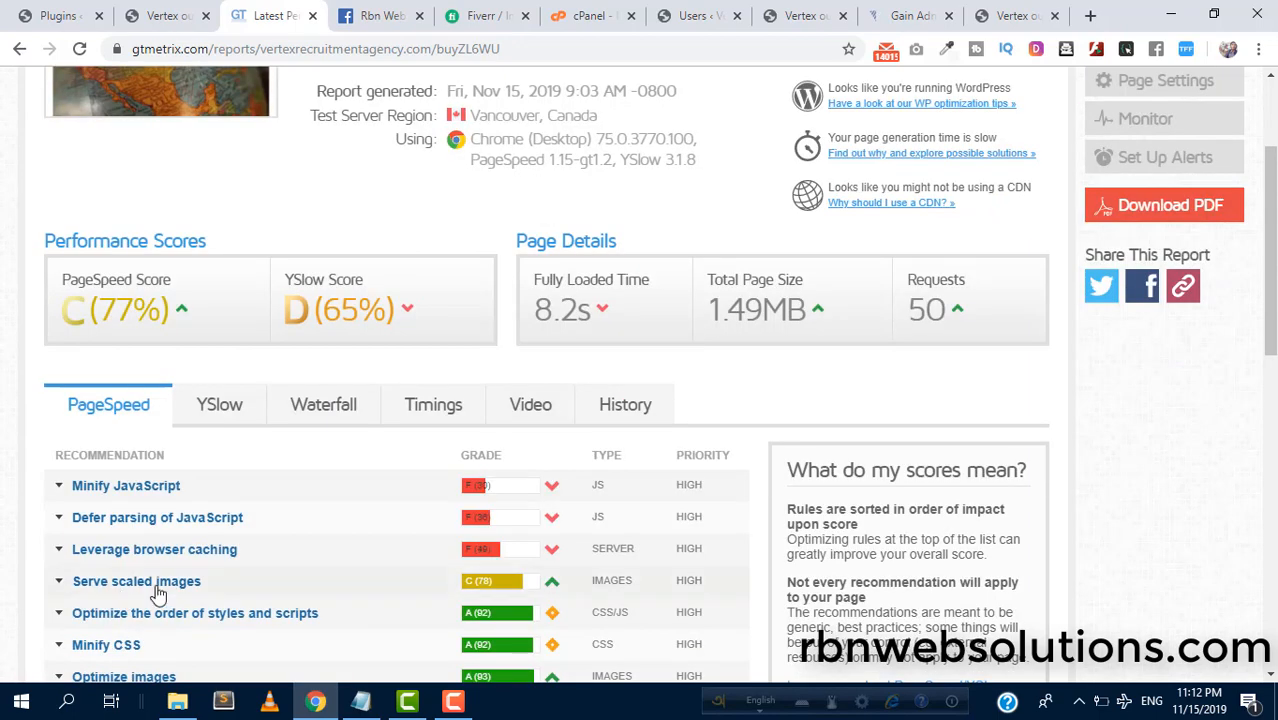
{"action": "mouse_move", "coordinate": [300, 556]}
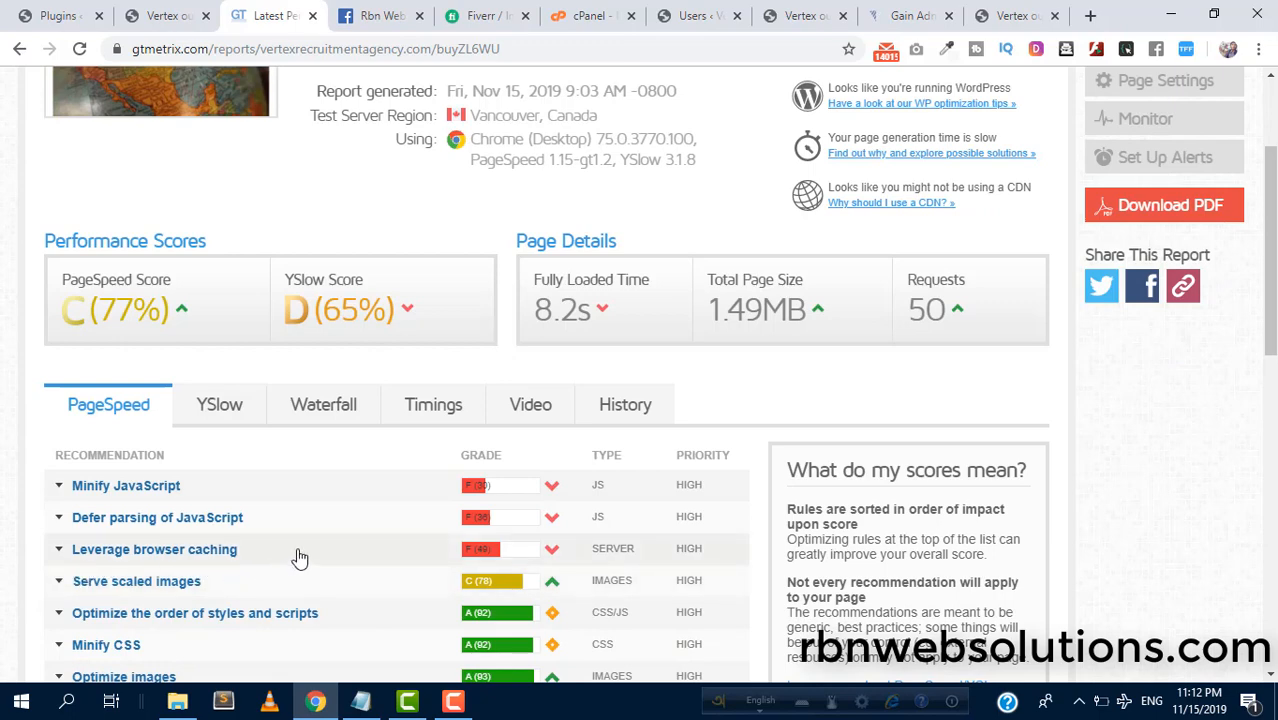
{"action": "mouse_move", "coordinate": [492, 556]}
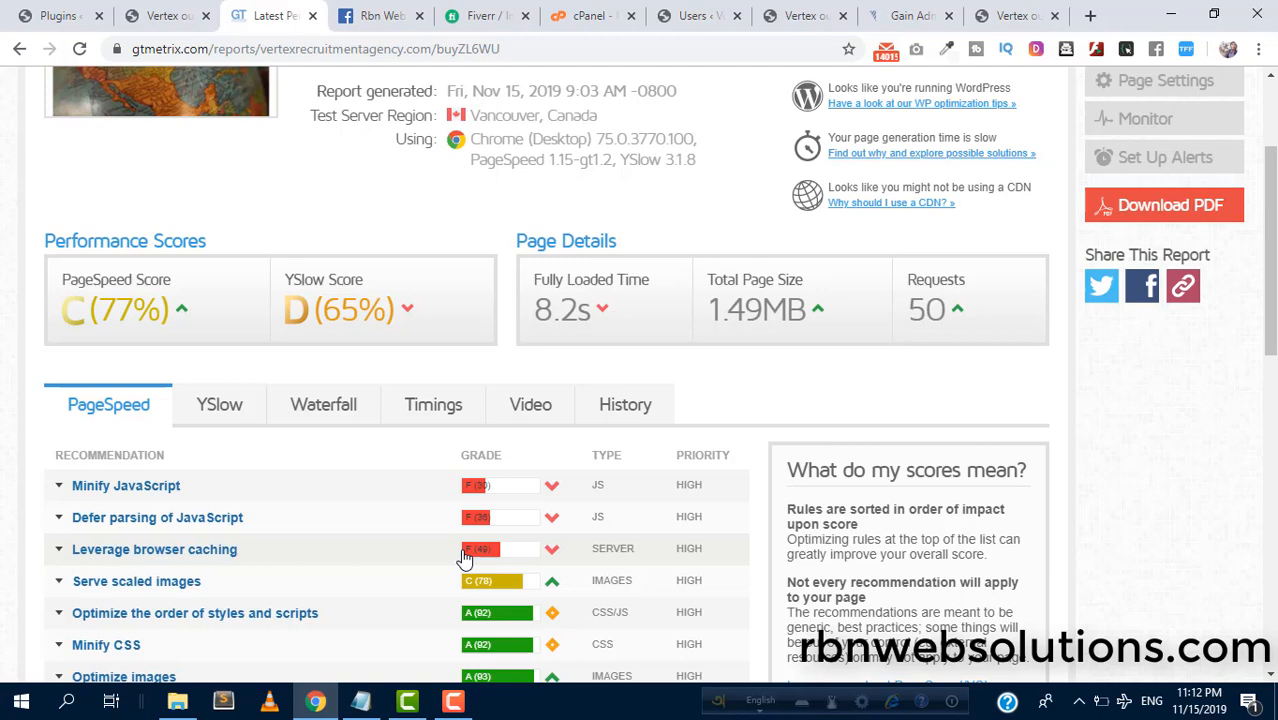
{"action": "scroll", "scroll_direction": "down", "scroll_amount": 3}
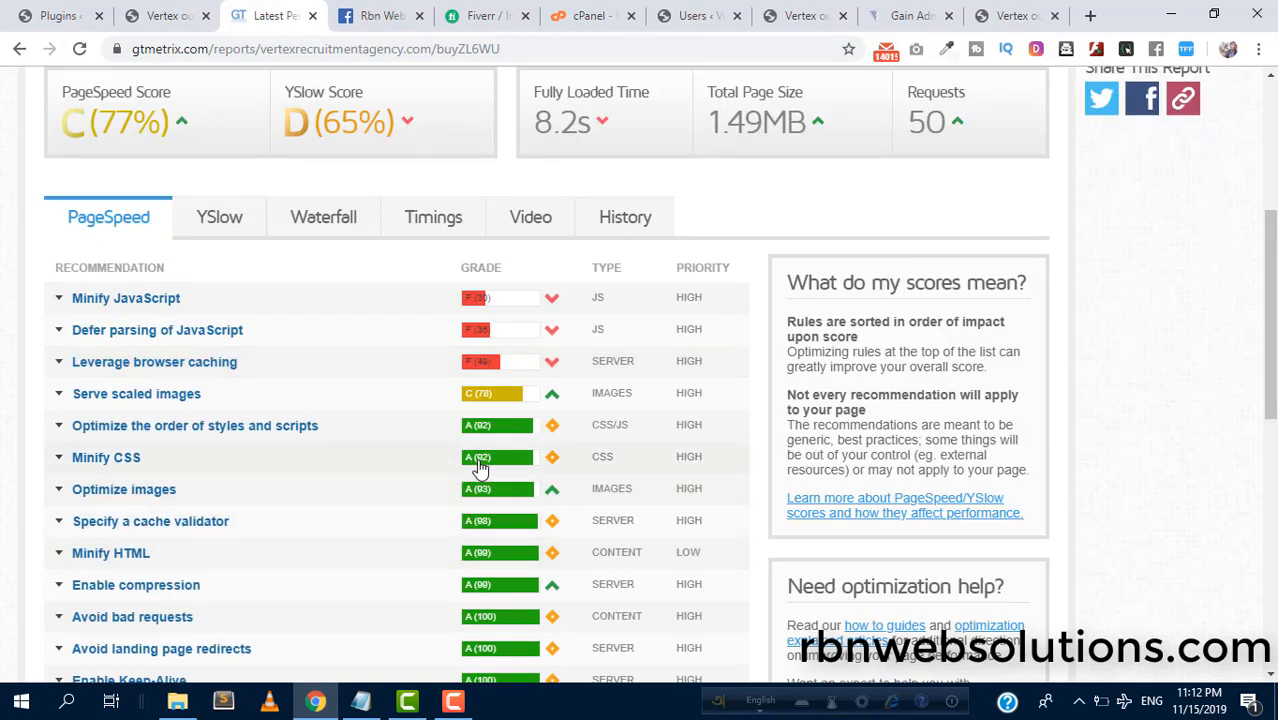
{"action": "scroll", "scroll_direction": "up", "scroll_amount": 3}
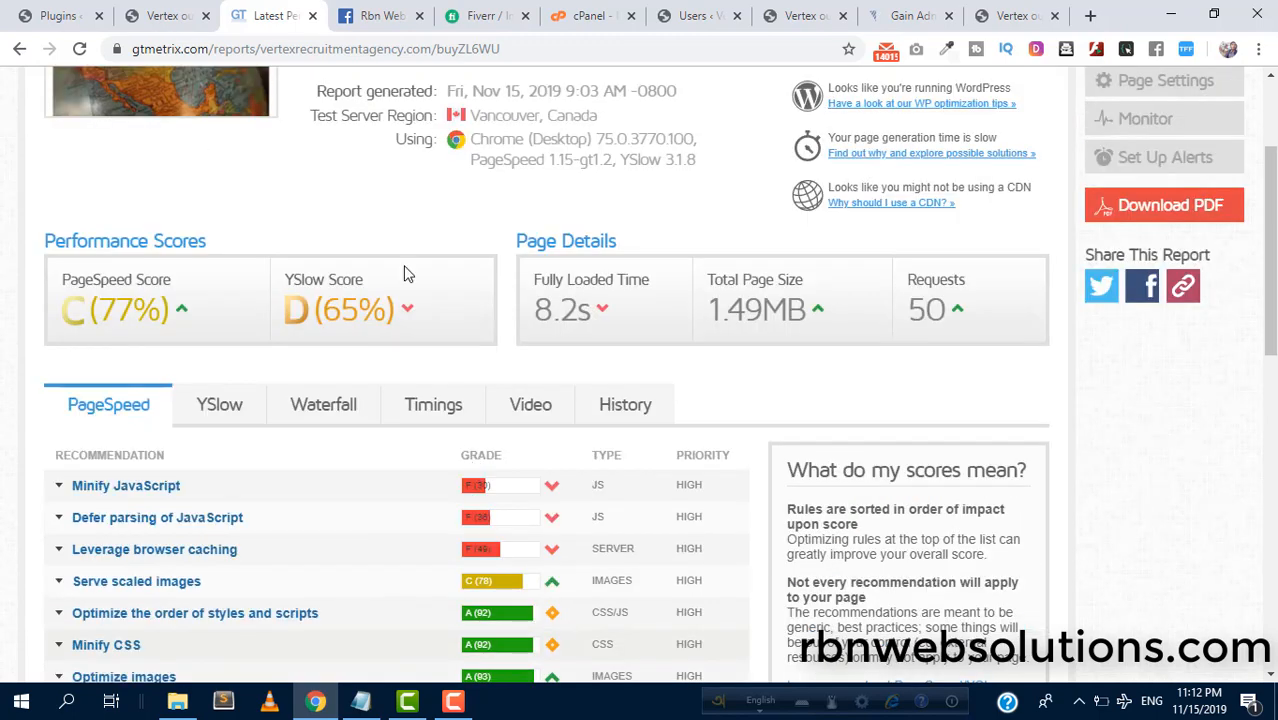
{"action": "mouse_move", "coordinate": [56, 16]}
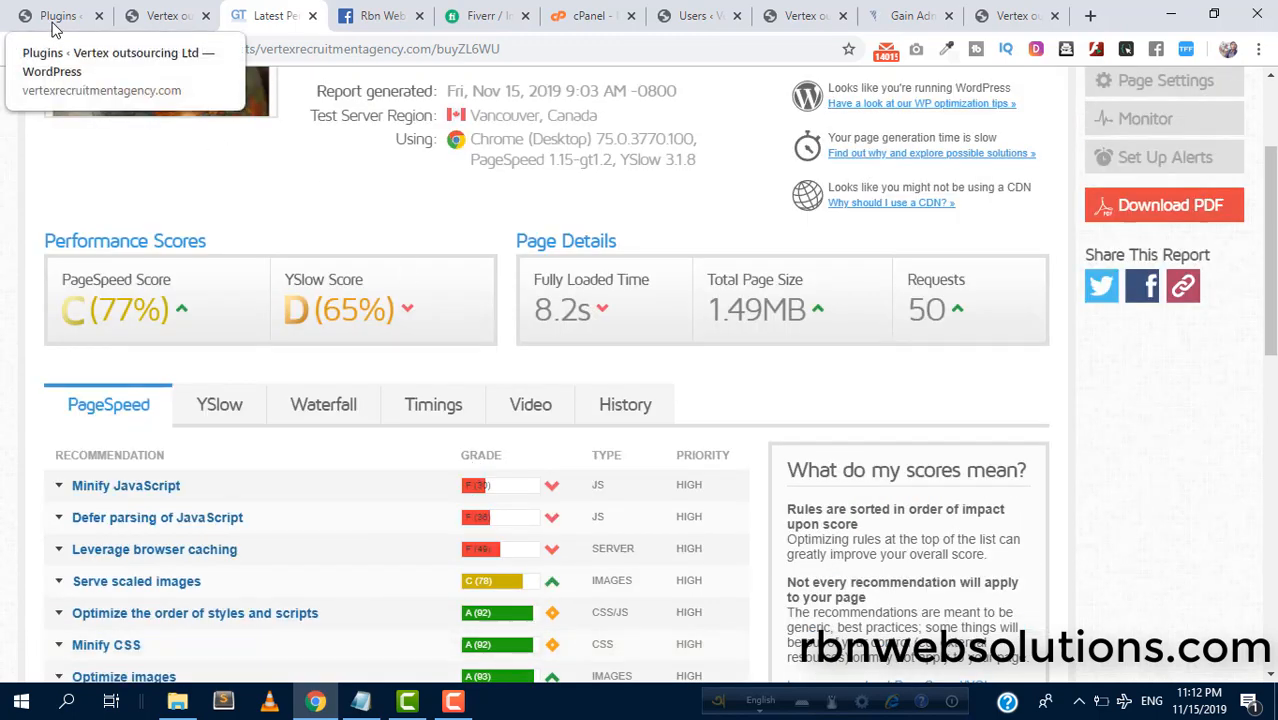
Search the Add Plugins directory for 'leverage browser' to list the Leverage Browser Caching plugin.
{"action": "left_click", "coordinate": [56, 16]}
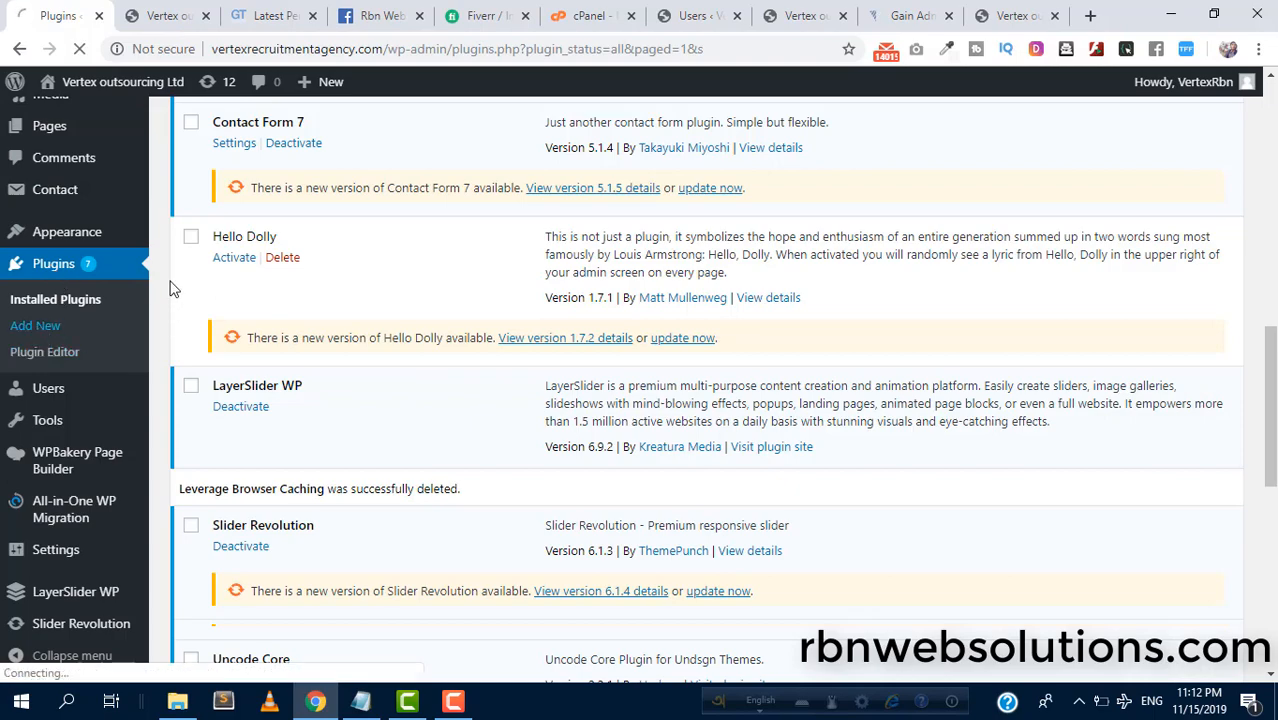
{"action": "left_click", "coordinate": [36, 324]}
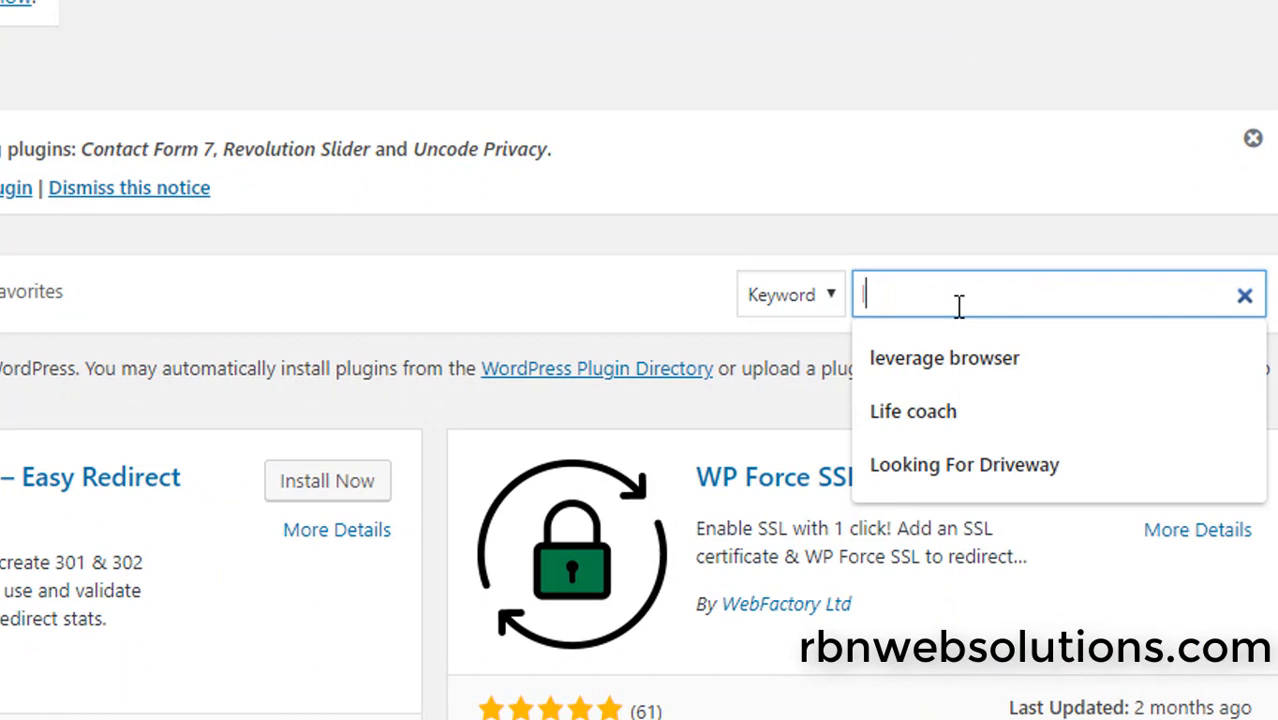
{"action": "type", "text": "leverage"}
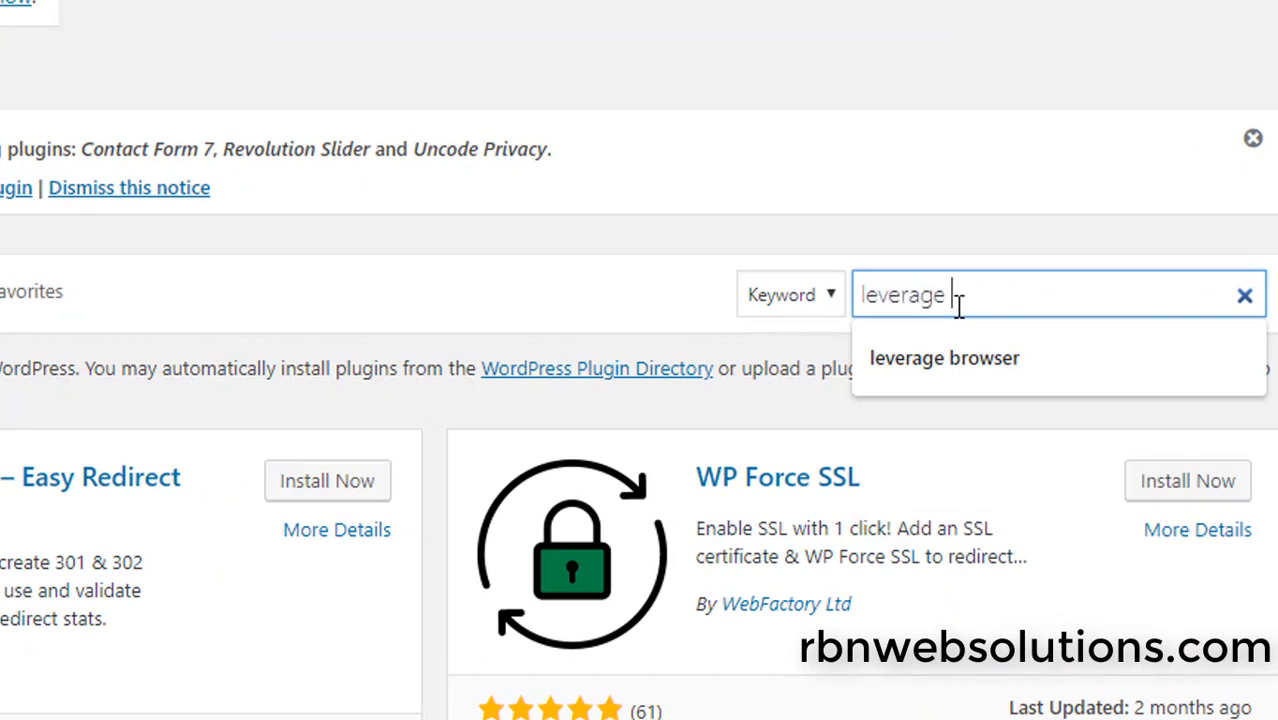
{"action": "type", "text": "brow"}
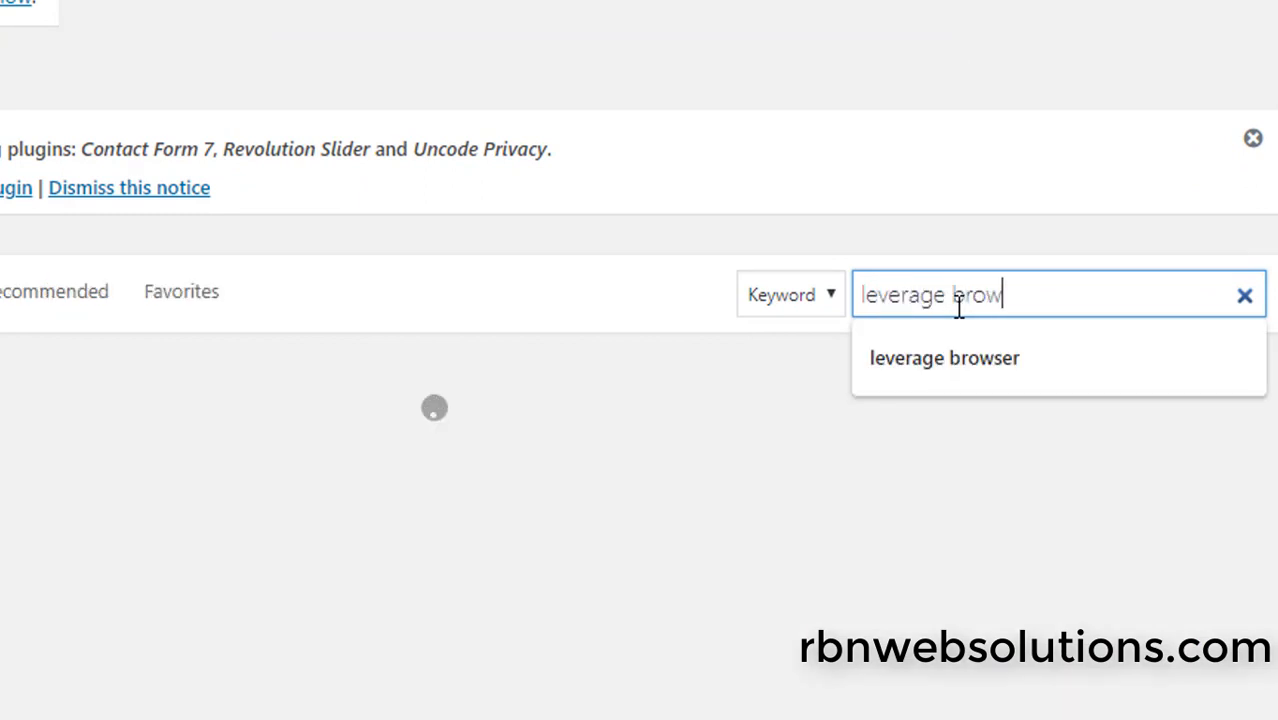
{"action": "left_click", "coordinate": [944, 356]}
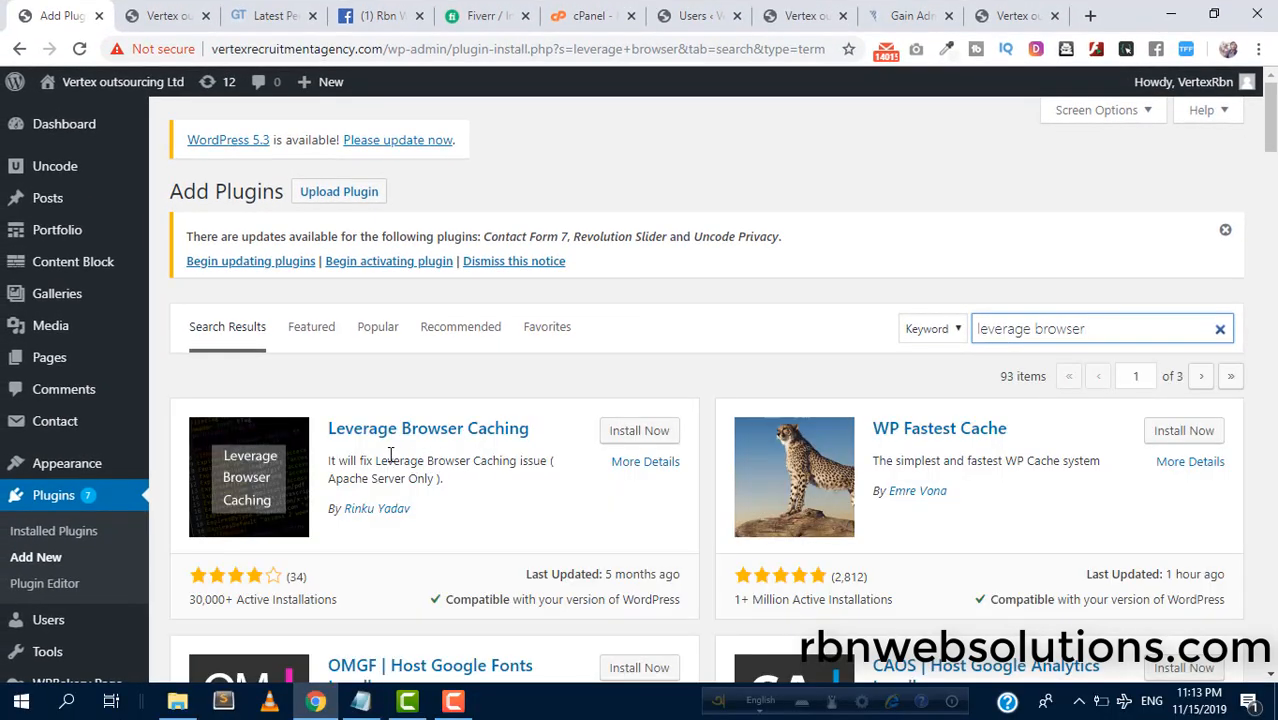
Install and activate Leverage Browser Caching, then return to the GTmetrix report.
{"action": "left_click", "coordinate": [640, 430]}
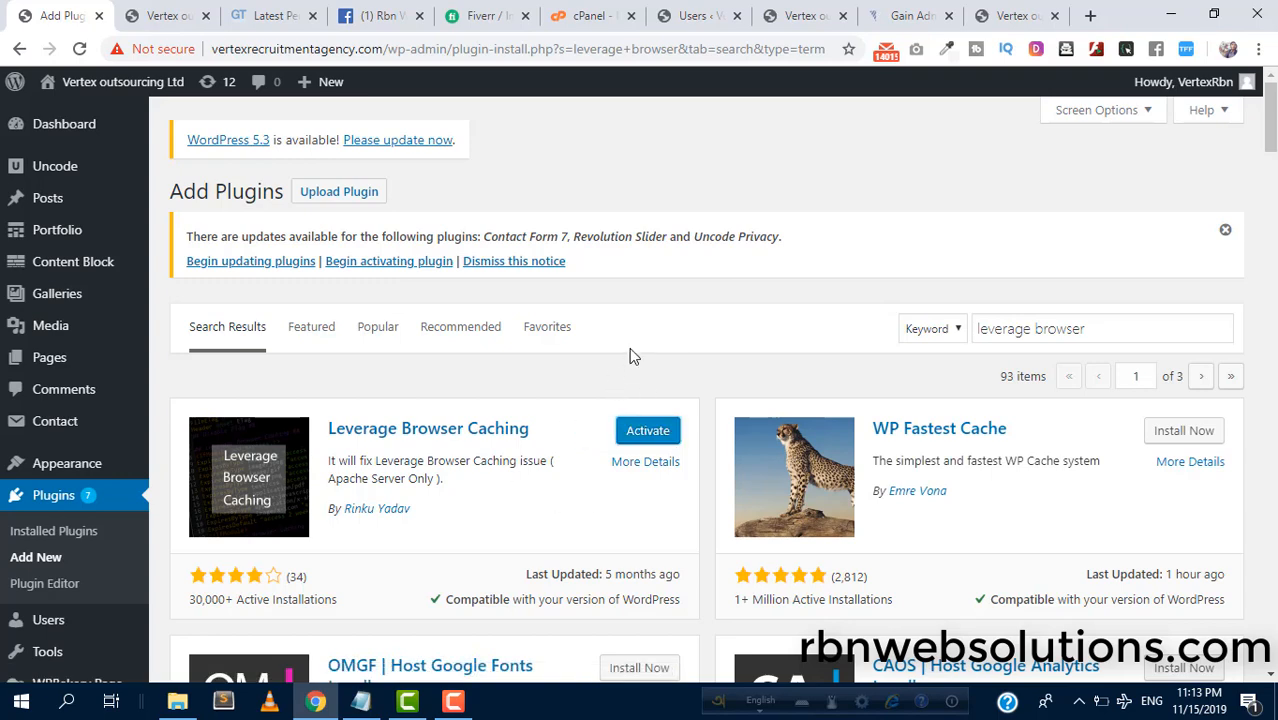
{"action": "left_click", "coordinate": [648, 430]}
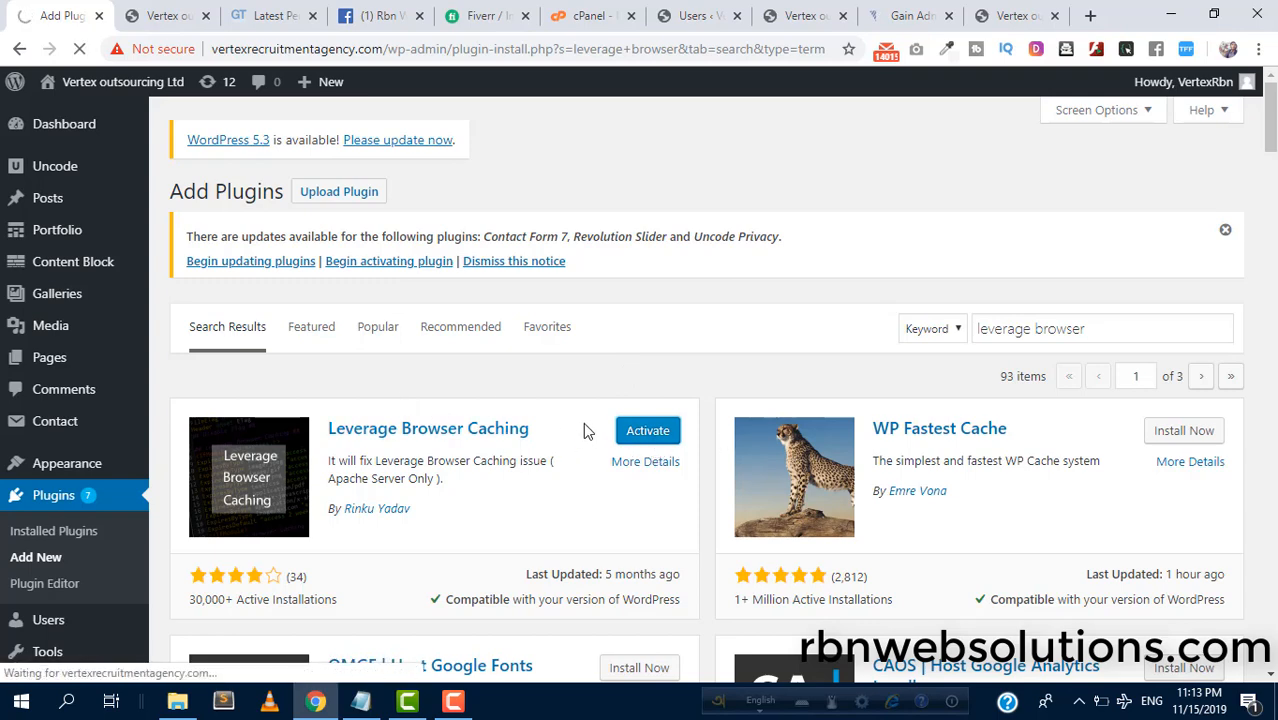
{"action": "mouse_move", "coordinate": [528, 386]}
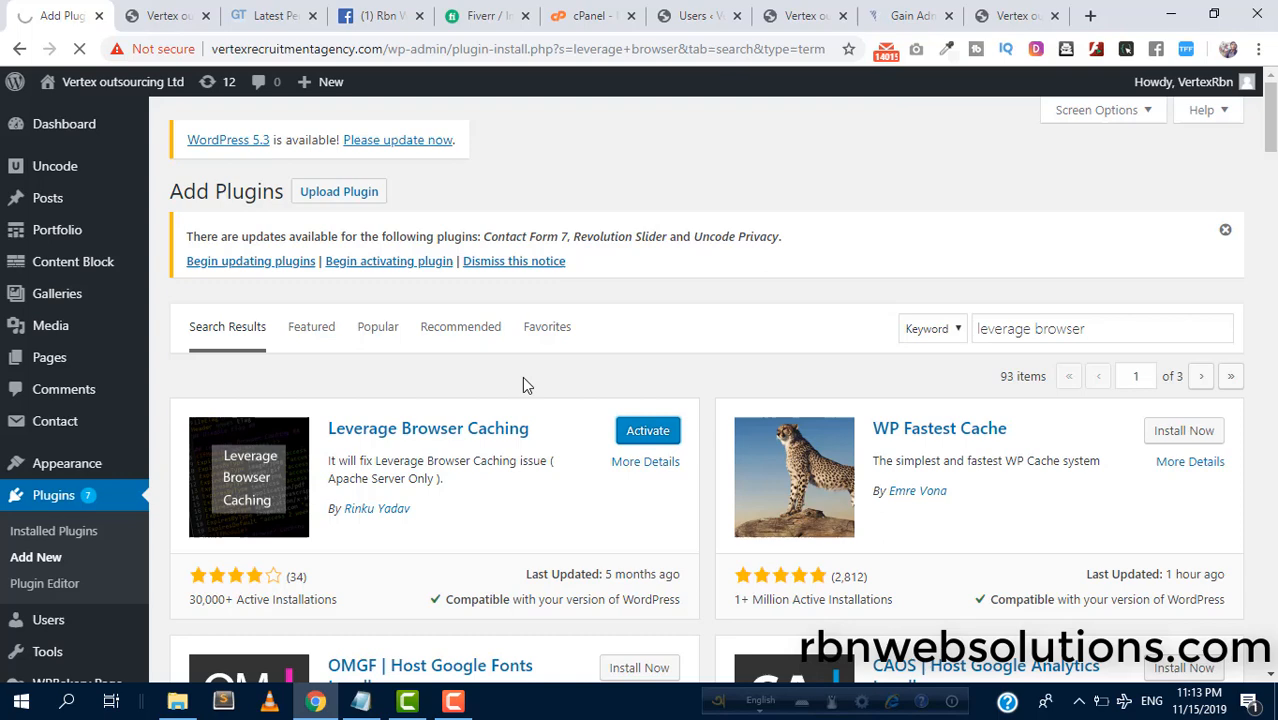
{"action": "left_click", "coordinate": [648, 430]}
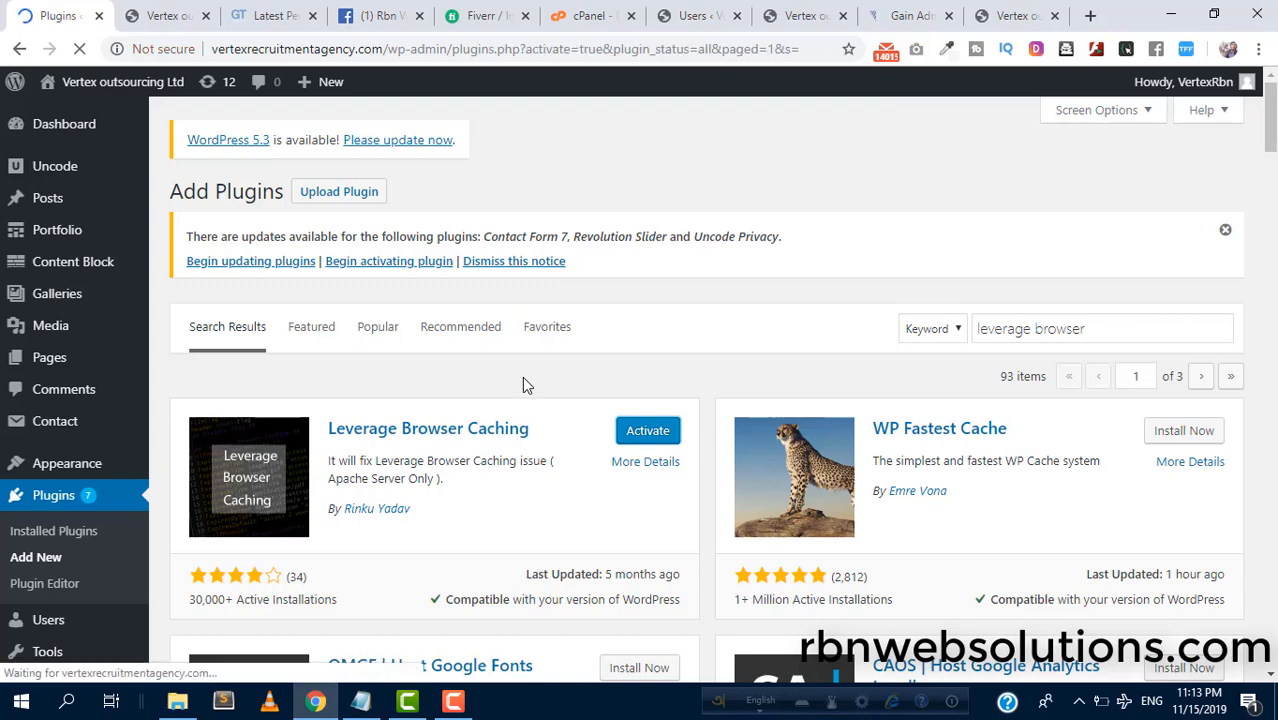
{"action": "left_click", "coordinate": [648, 430]}
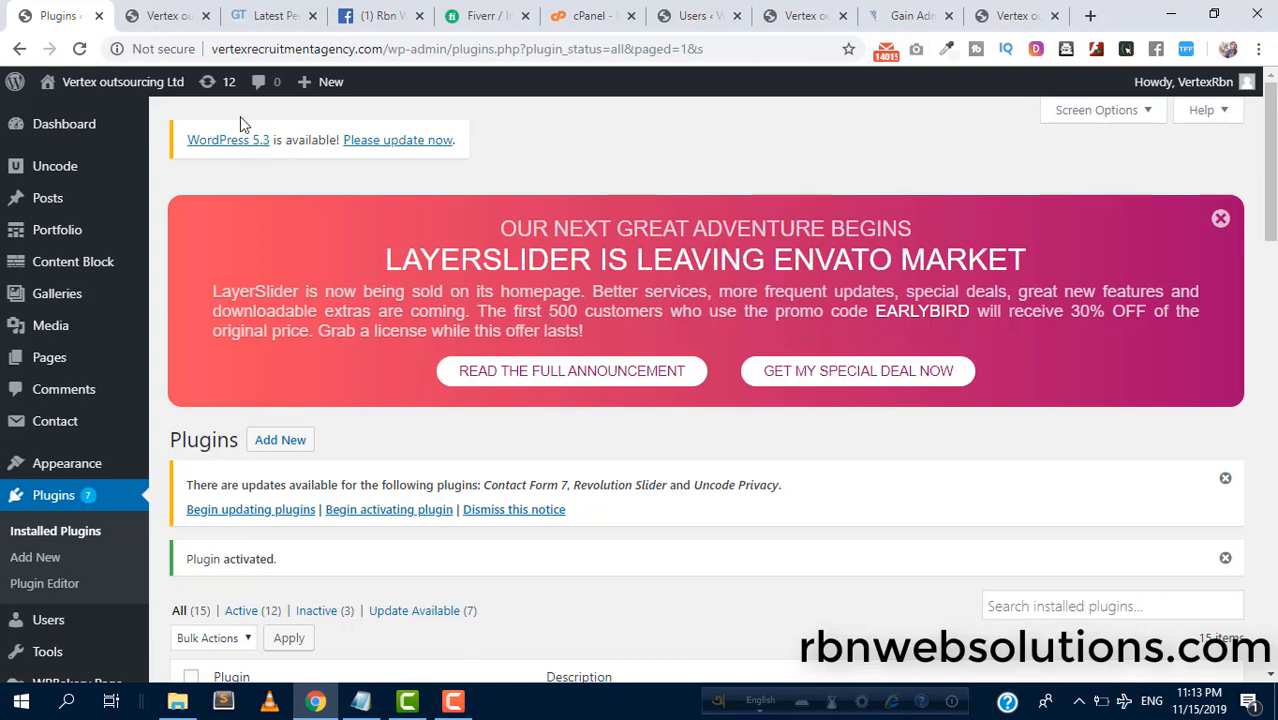
{"action": "left_click", "coordinate": [270, 16]}
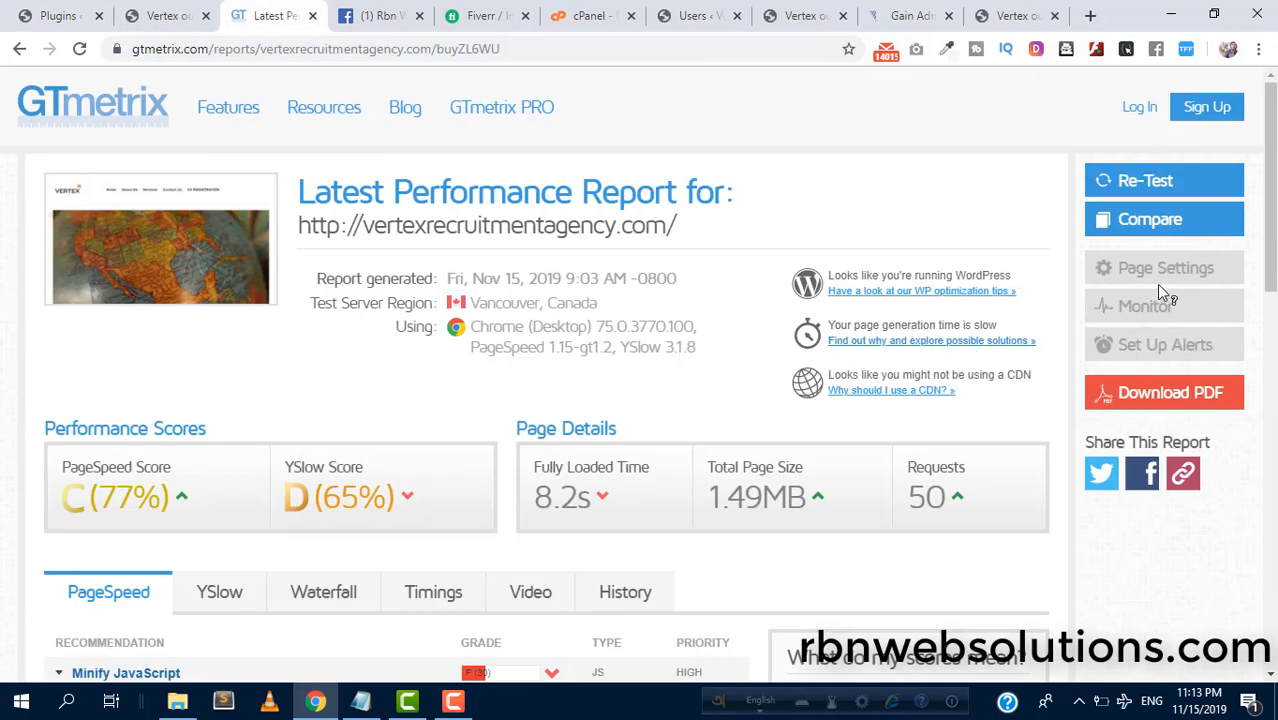
{"action": "mouse_move", "coordinate": [1144, 180]}
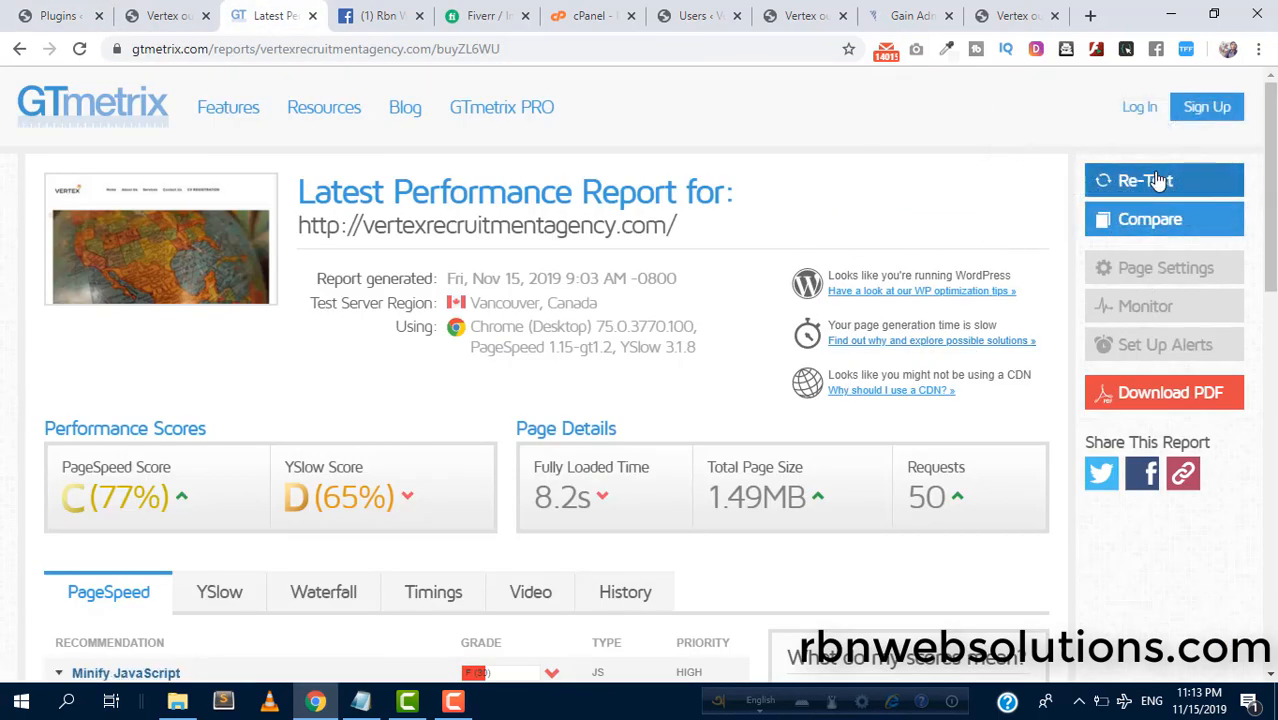
Re-test the site, now scoring PageSpeed 81%, YSlow 78% with a 6.2s load.
{"action": "left_click", "coordinate": [1144, 180]}
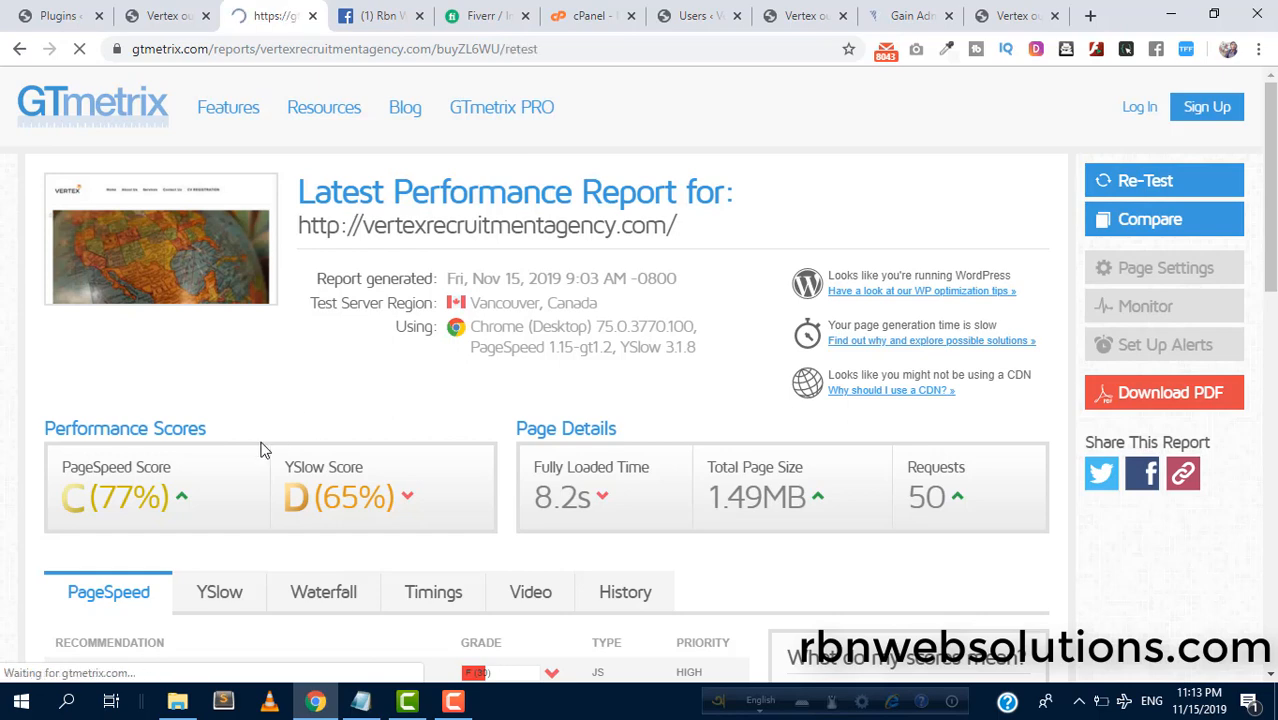
{"action": "left_click", "coordinate": [1144, 180]}
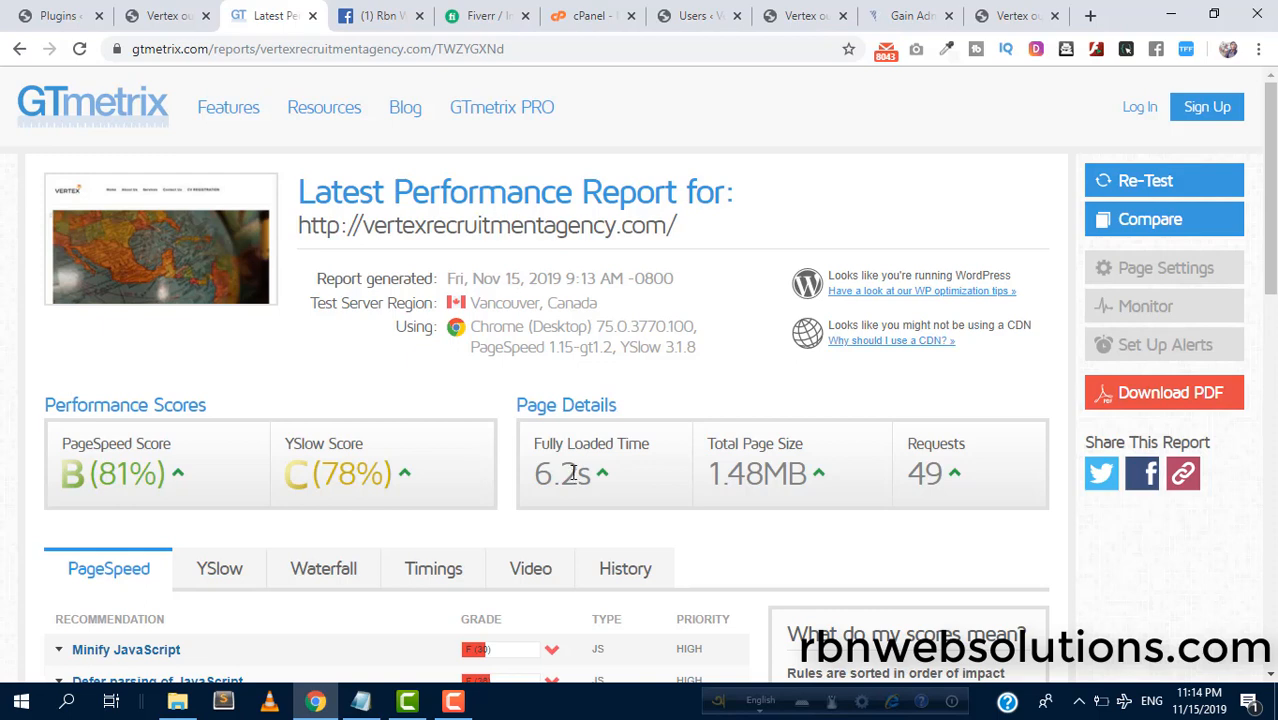
Highlight the 6.2s load time and expand Leverage browser caching, now graded A (100).
{"action": "double_click", "coordinate": [562, 472]}
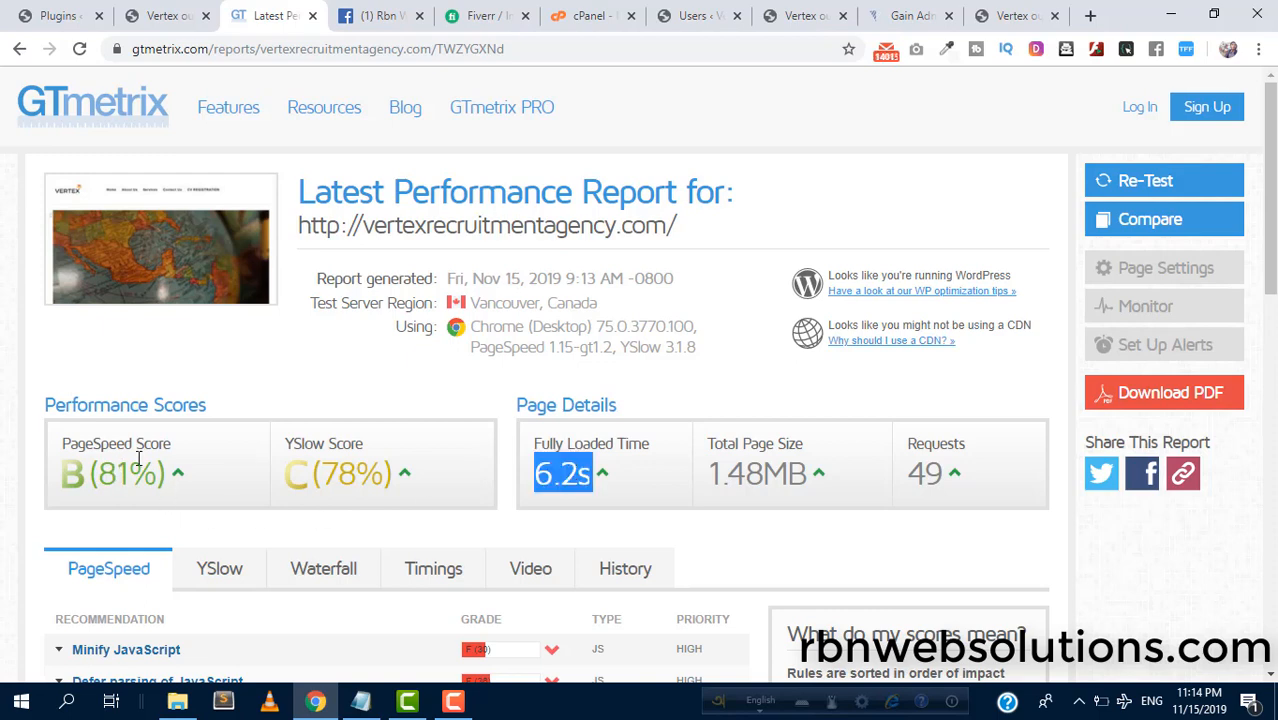
{"action": "mouse_move", "coordinate": [16, 436]}
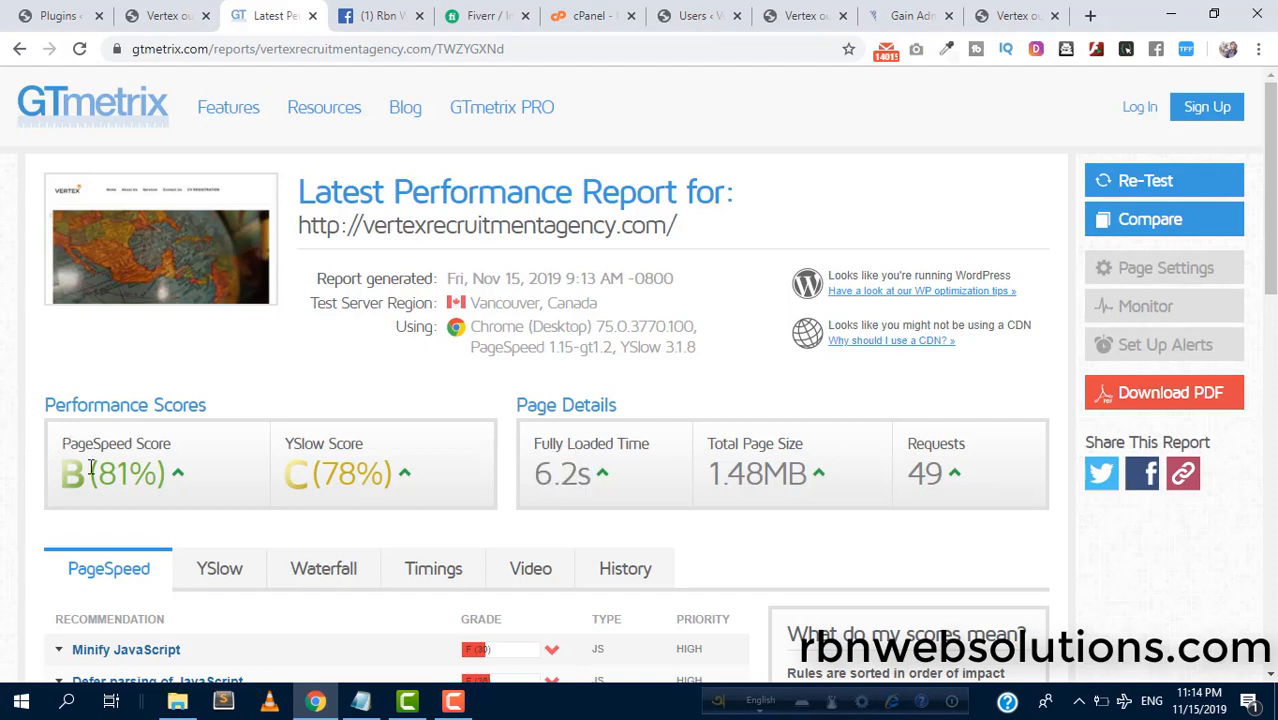
{"action": "scroll", "scroll_direction": "down", "scroll_amount": 3}
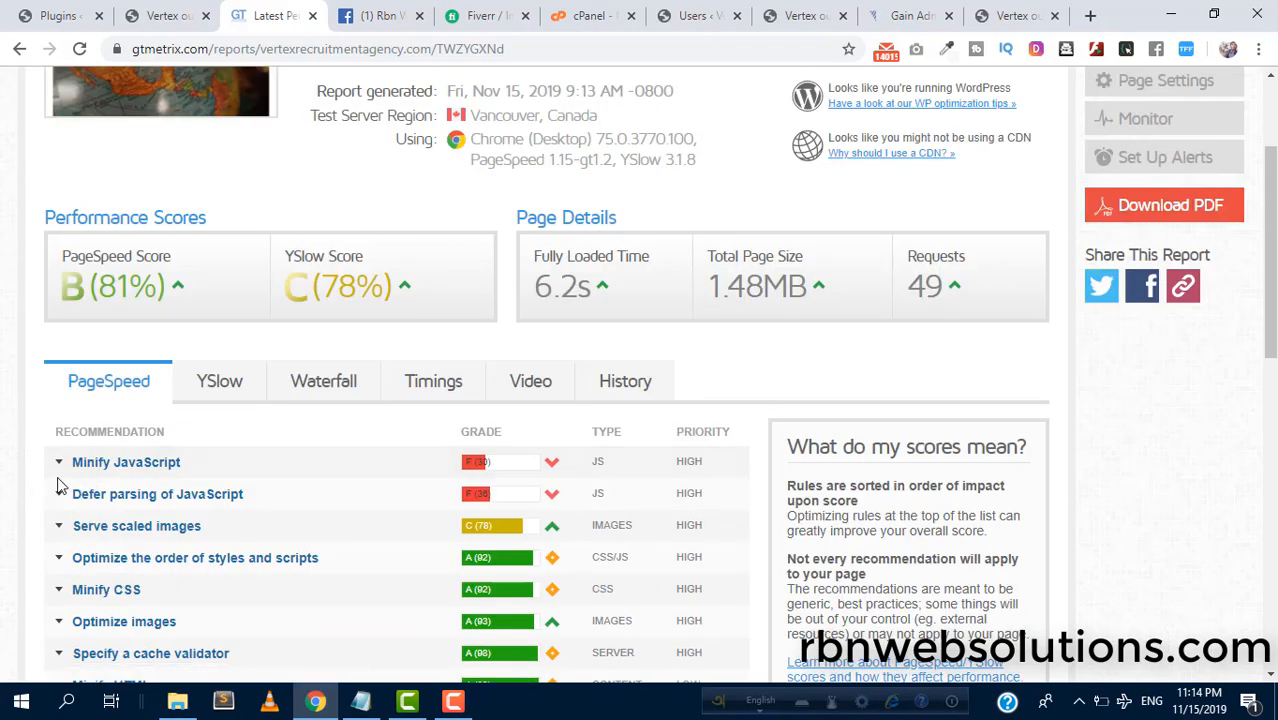
{"action": "scroll", "scroll_direction": "down", "scroll_amount": 3}
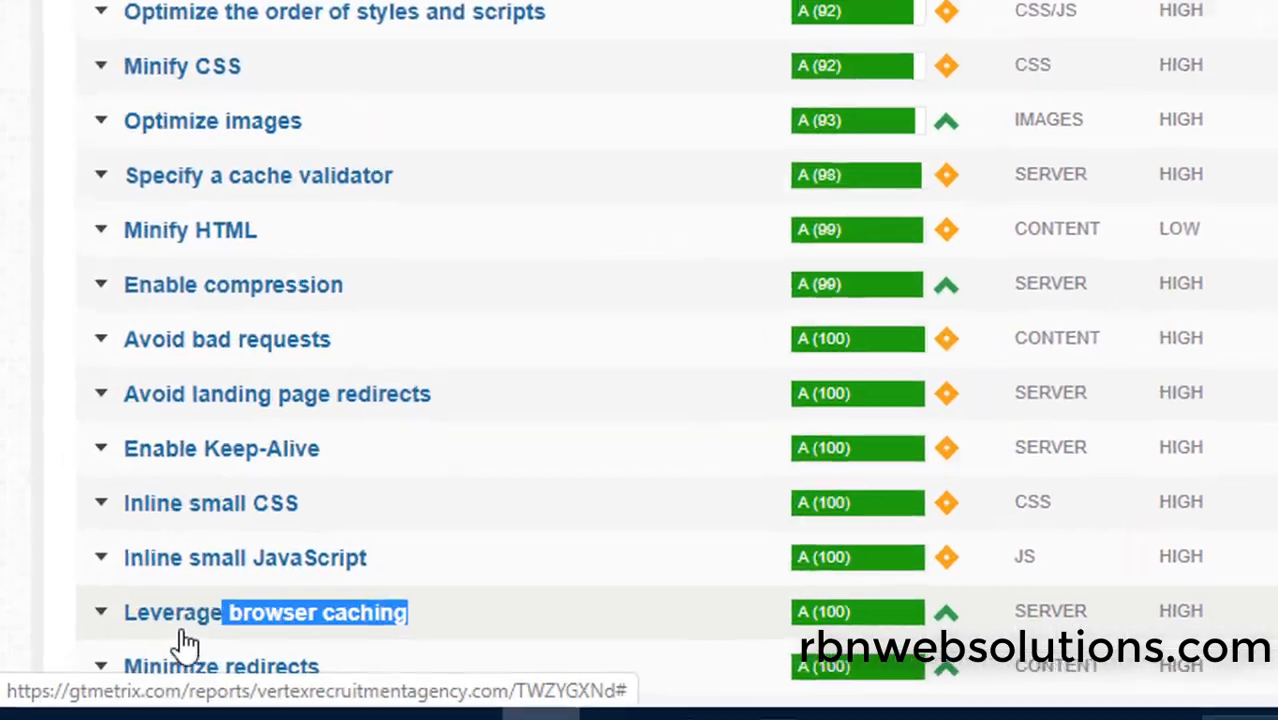
{"action": "left_click", "coordinate": [100, 612]}
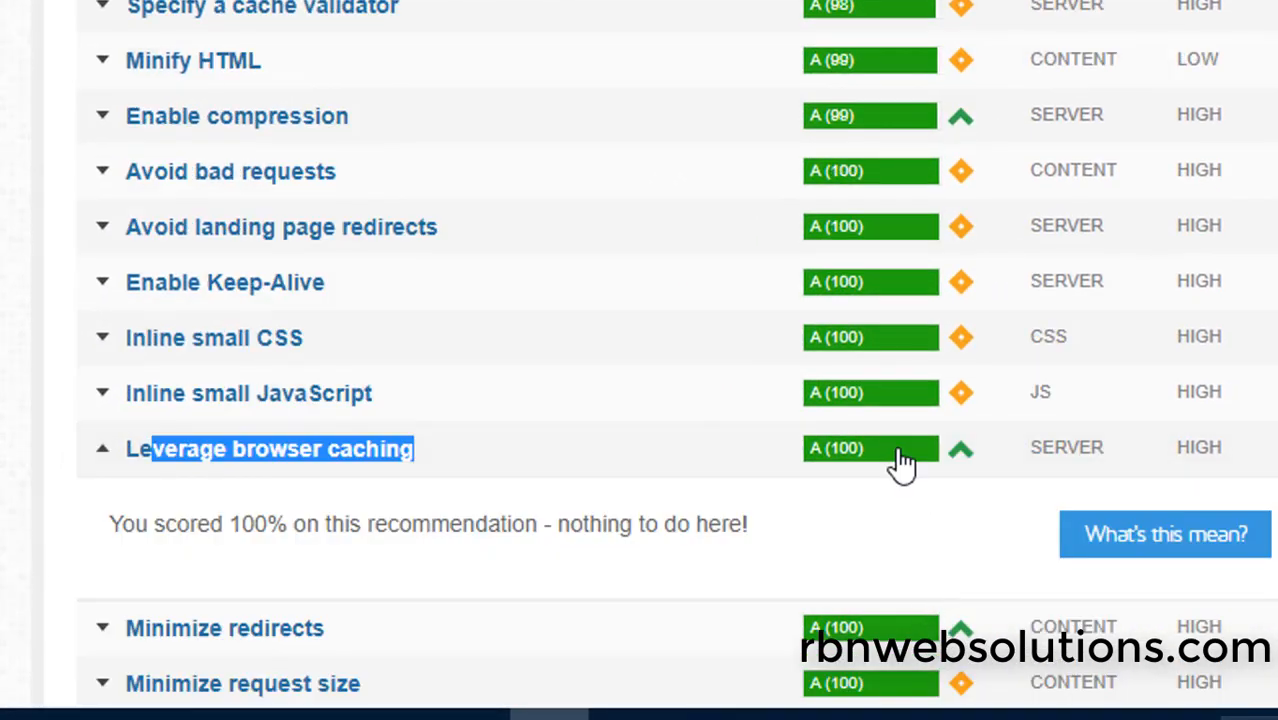
{"action": "mouse_move", "coordinate": [860, 464]}
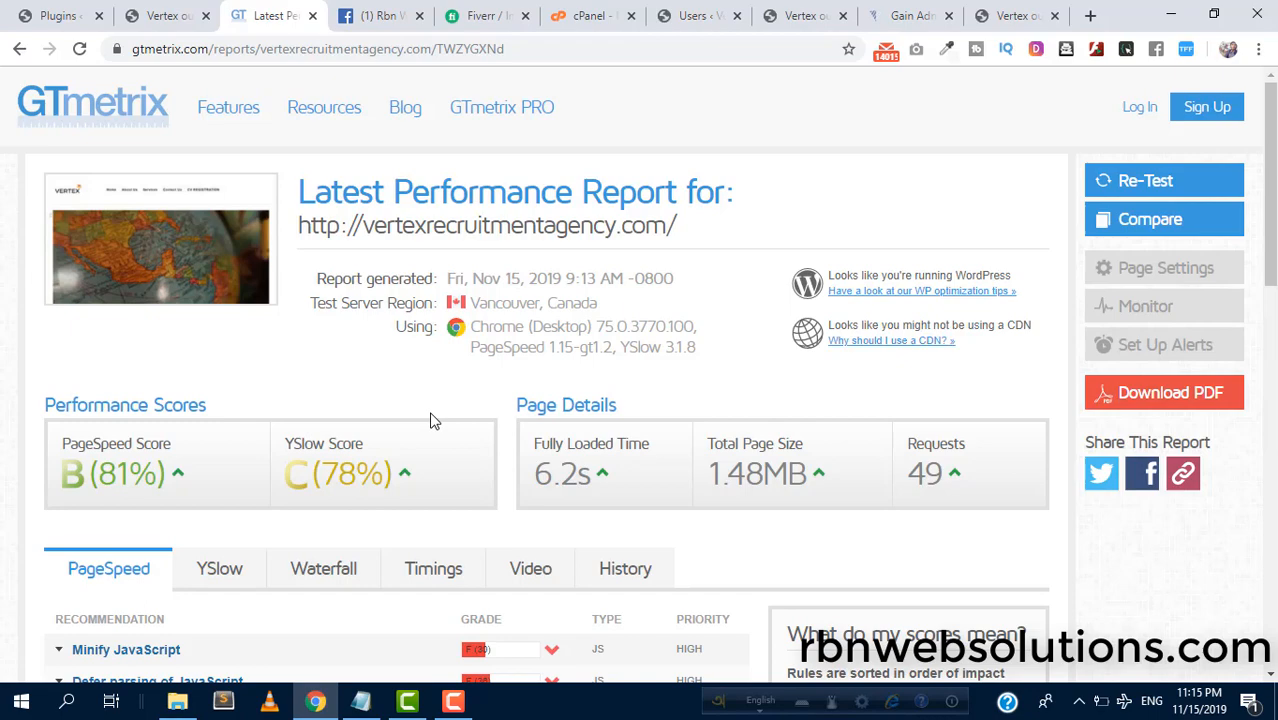
{"action": "mouse_move", "coordinate": [428, 396]}
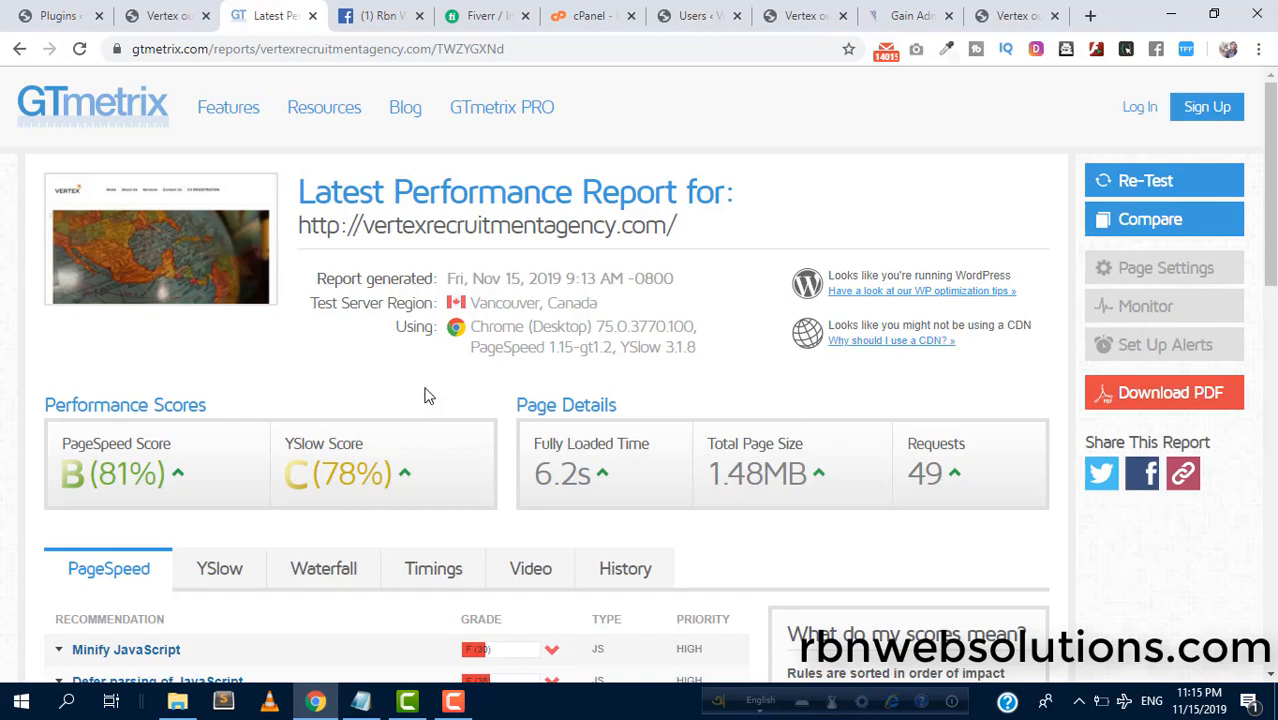